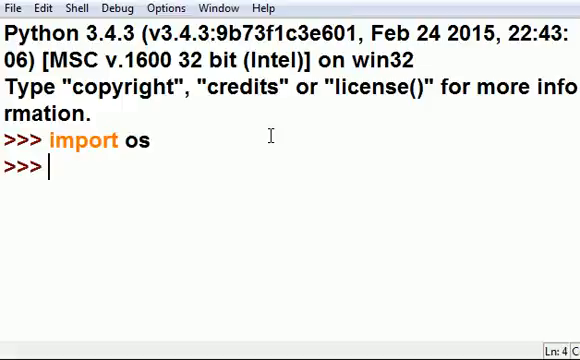
Run 'import glob' and 'from pprint import pprint as pp' at the shell prompt.
type("import glob")
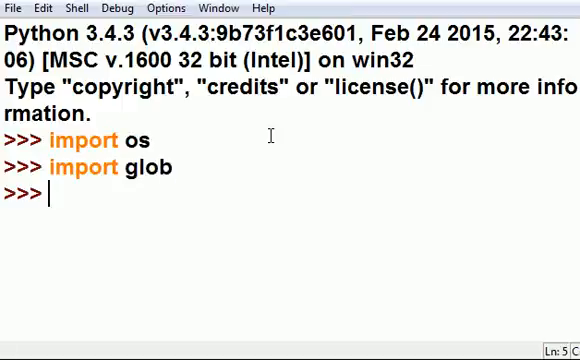
type("from p")
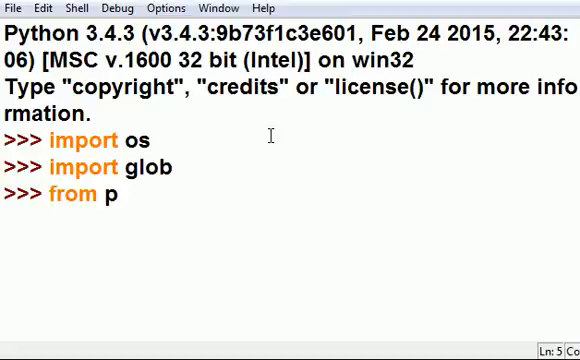
type("print imp")
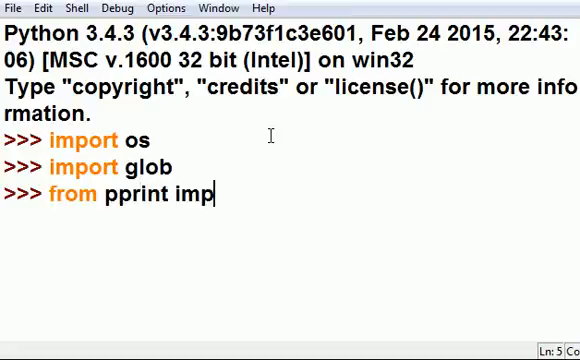
type("ort ppri")
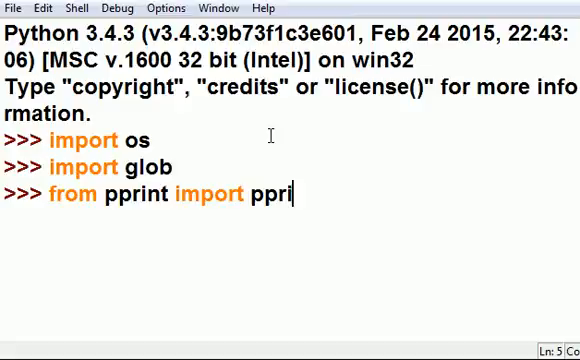
type("nt as pp")
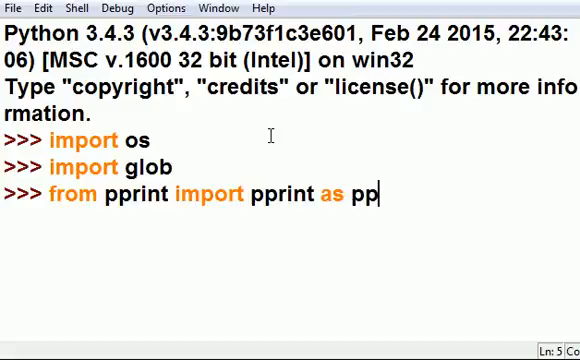
key("Return")
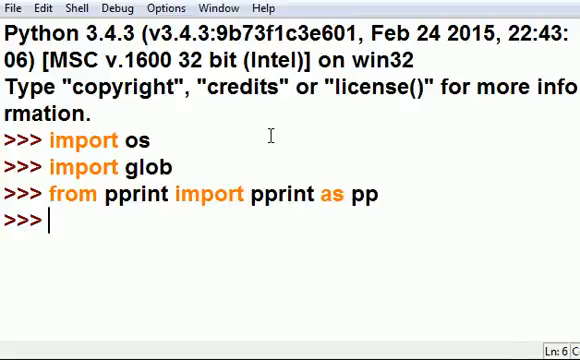
Assign the pattern 'm*.py' to the variable x.
type("x")
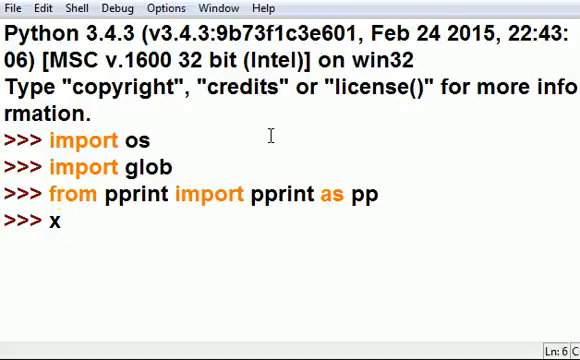
type("=")
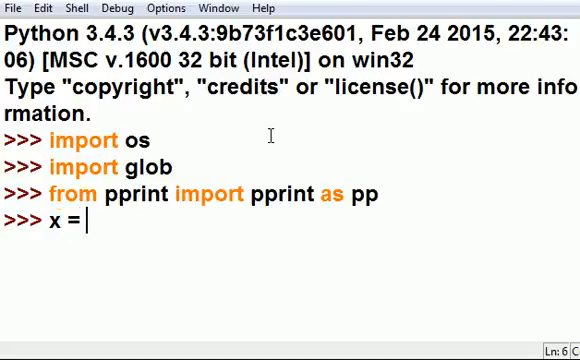
type("'m*'")
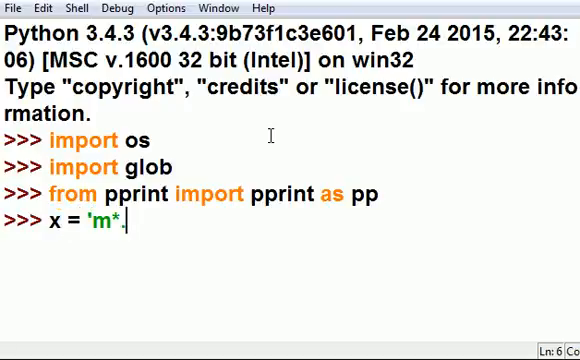
type(".py'")
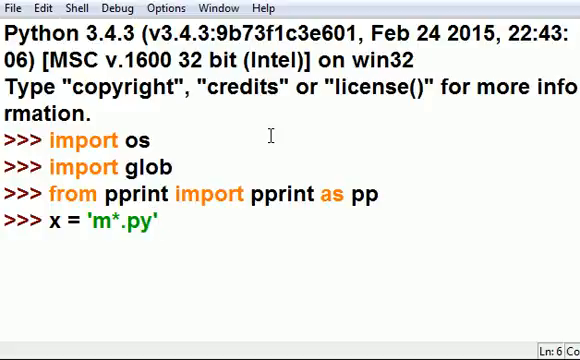
key("Return")
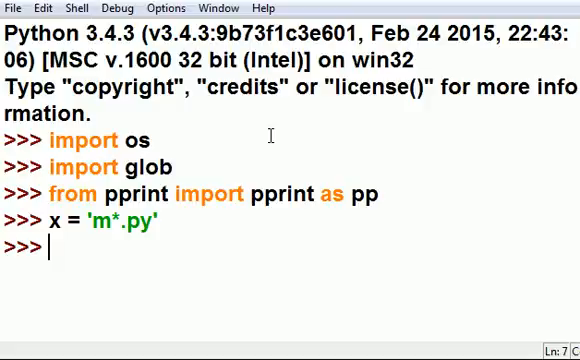
Run pp(glob.glob(x)) to list matches mailit.py and my-lsn2.py.
type("pp")
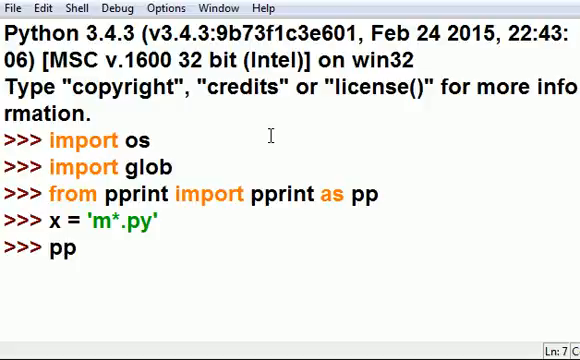
type("(")
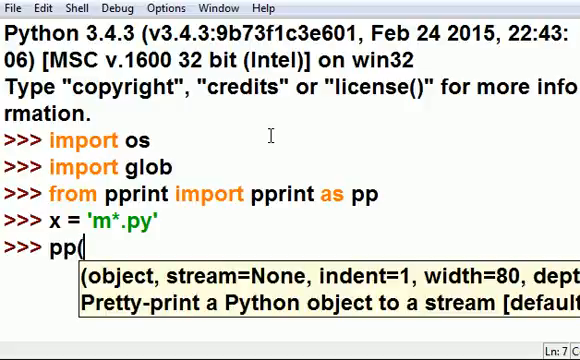
type("glo")
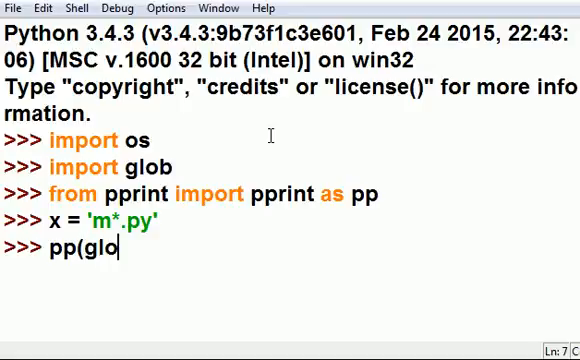
type("b.glob")
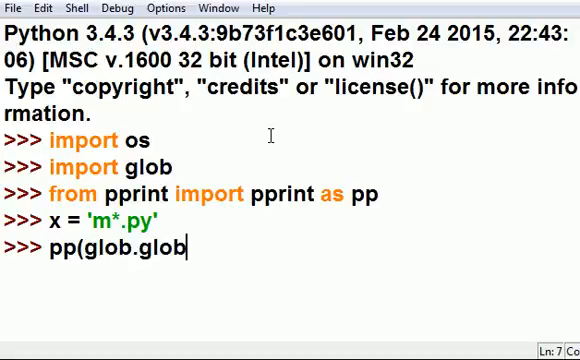
type("(x))")
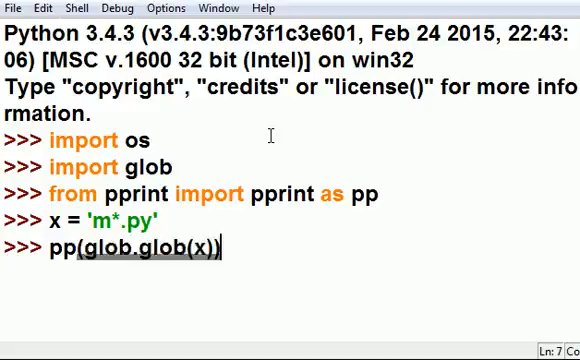
key("Return")
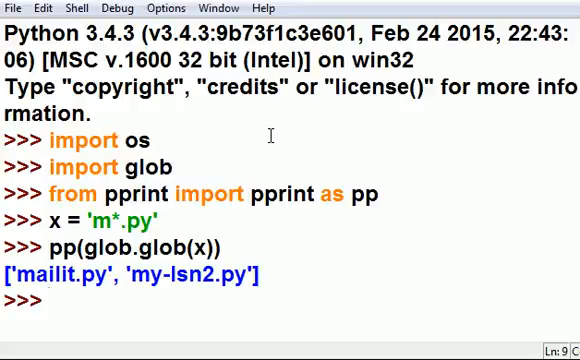
Edit the earlier assignment so x = 'f*.py' and run it.
type("x = 'm*.py'")
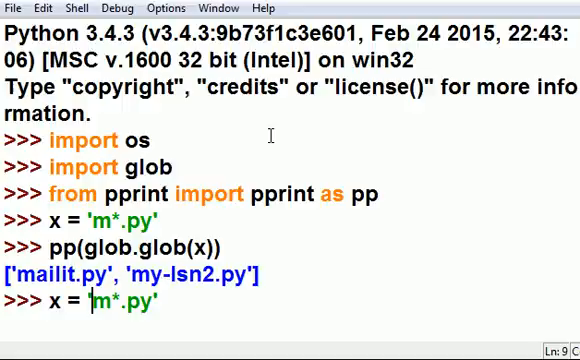
key("BackSpace")
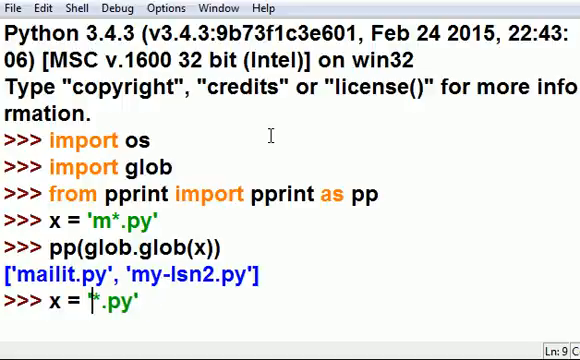
type("k")
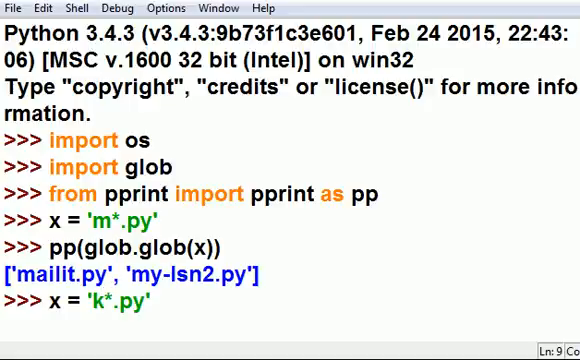
mouse_move(560, 208)
type("f")
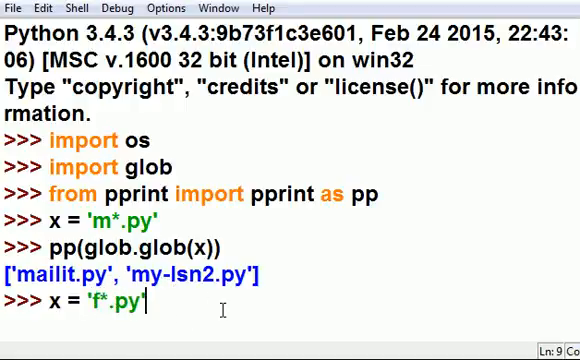
key("Return")
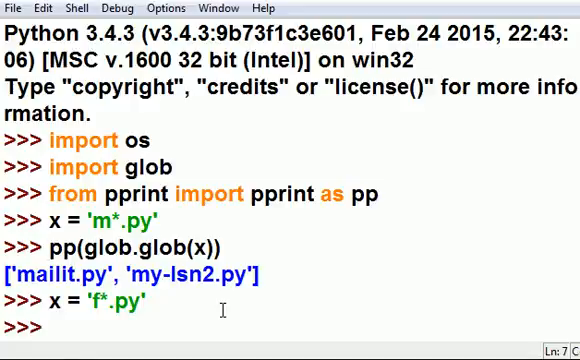
Run pp(glob.glob(x)), listing fileaaa.py through fileppkB.py, and scroll the output.
type("pp(glob.glob(x))")
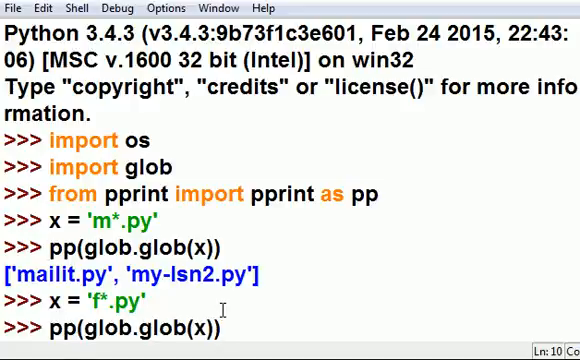
key("Return")
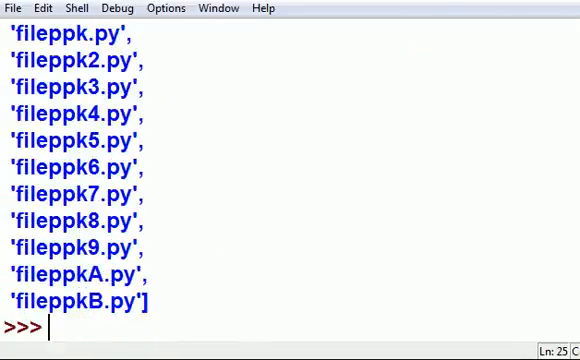
scroll("up", 3)
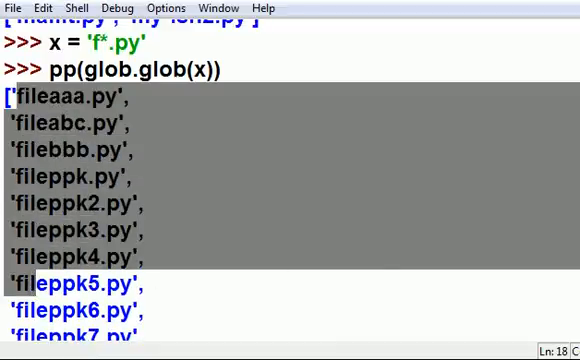
scroll("down", 3)
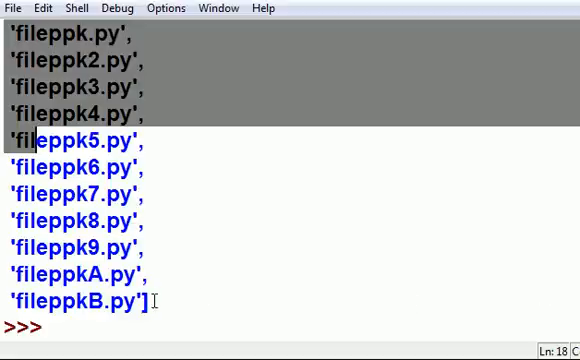
left_click(40, 325)
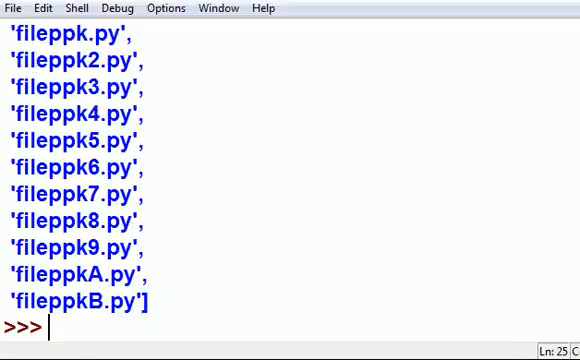
scroll("up", 3)
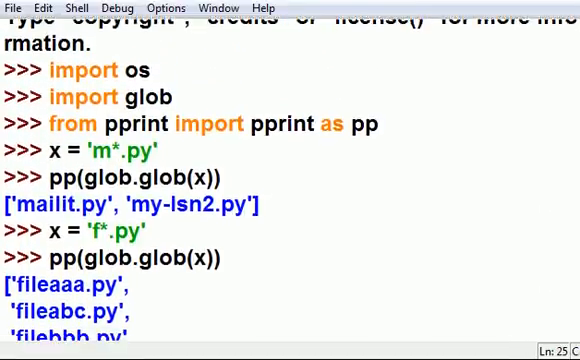
scroll("down", 3)
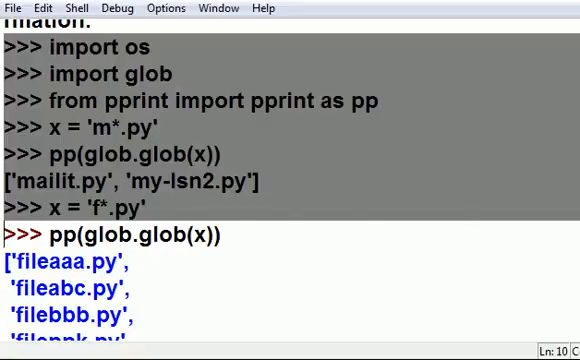
scroll("down", 3)
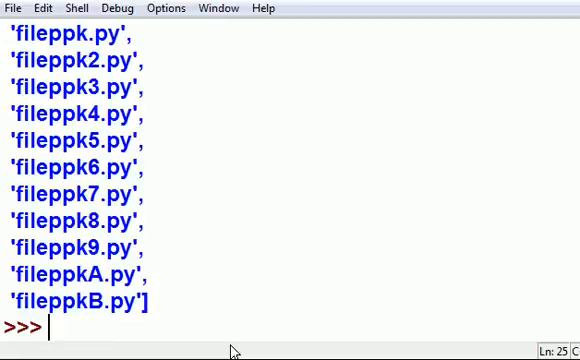
Run glob.glob(x) to print the f*.py matches as one wrapped list.
type("glob.gl")
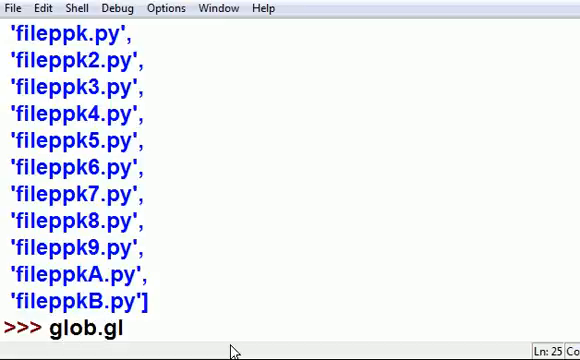
type("ob(x")
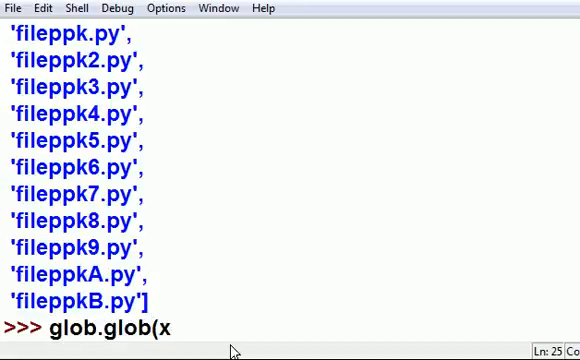
key("Return")
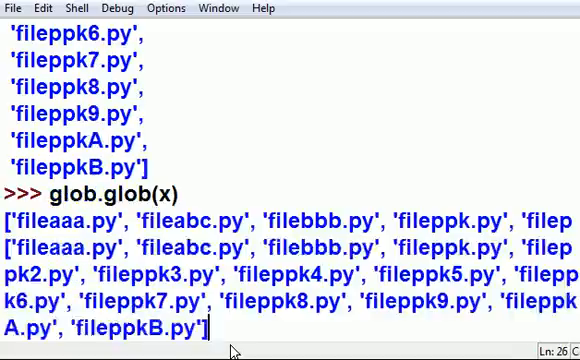
key("Return")
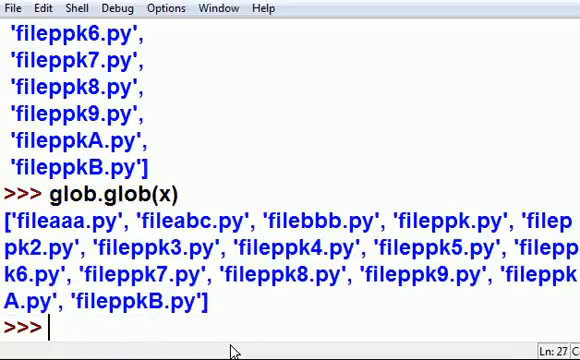
Re-run pp(glob.glob(x)) for a vertical list, then type 'George' at the prompt.
type("pp(")
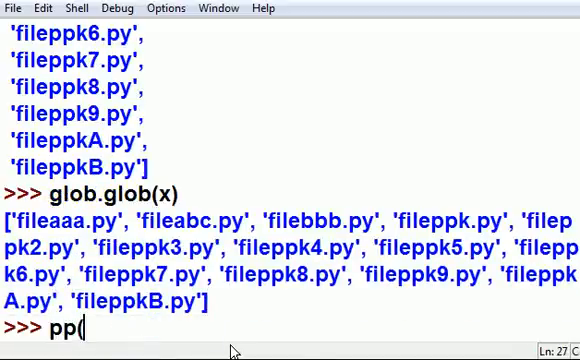
type("glob")
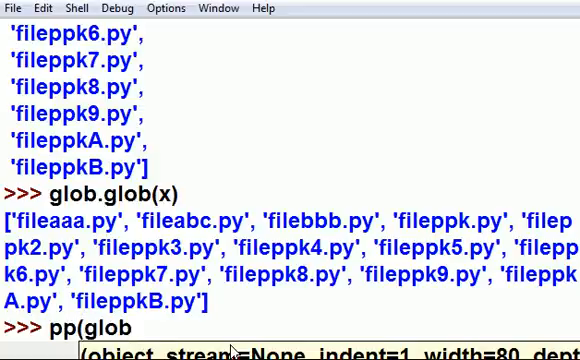
type(".glob(x")
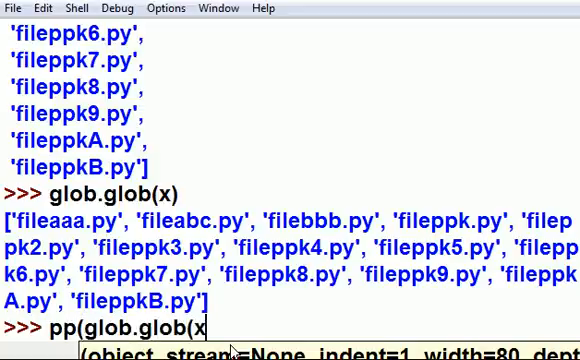
type("))")
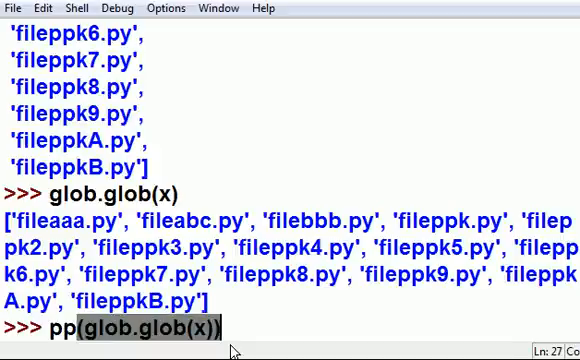
key("Return")
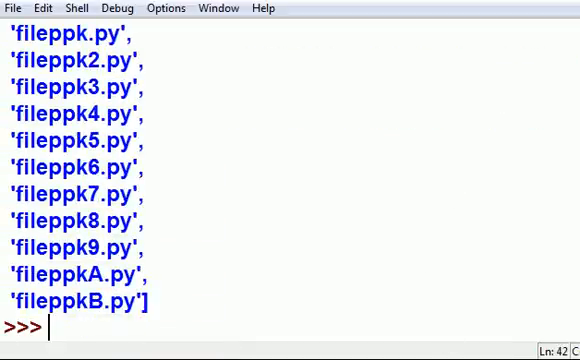
type("George")
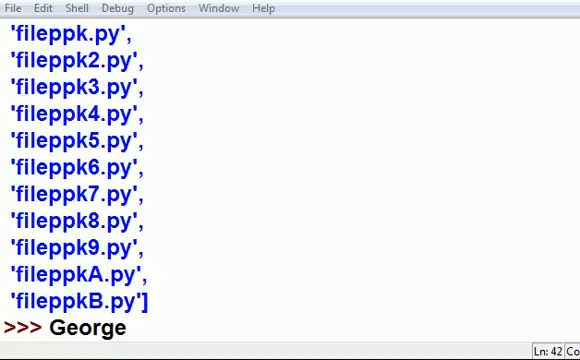